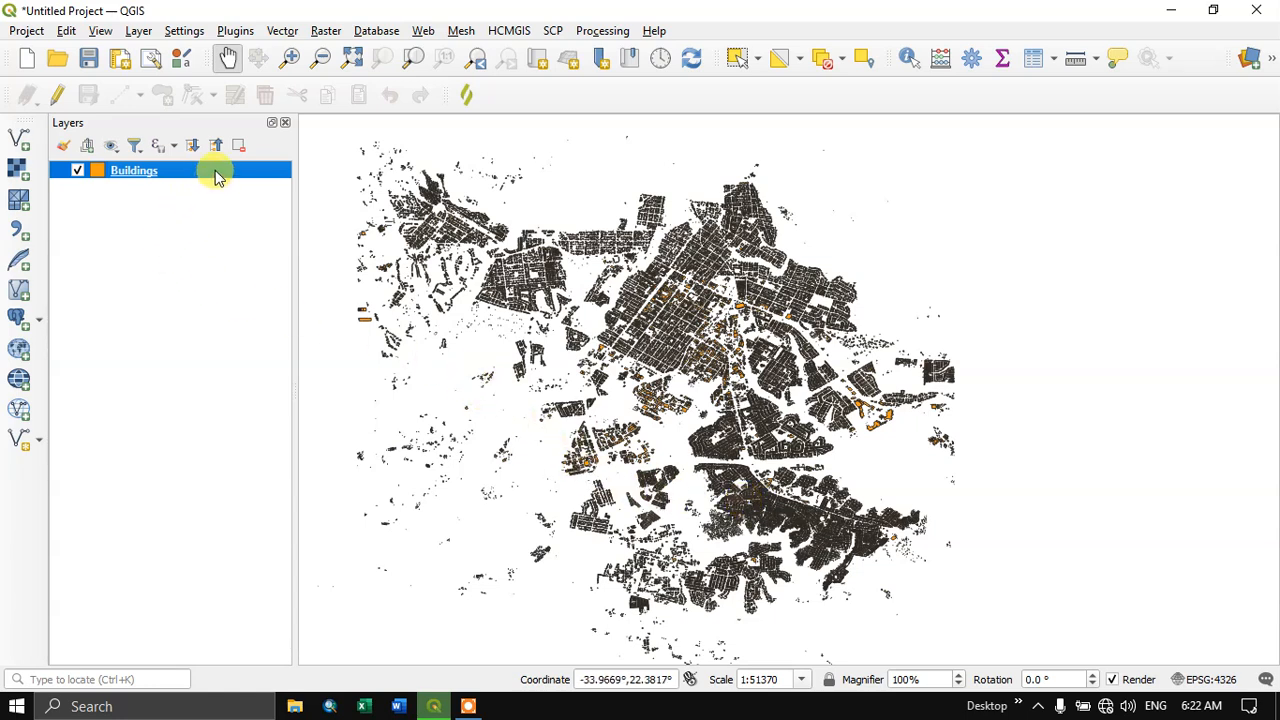
{"action": "mouse_move", "coordinate": [216, 176]}
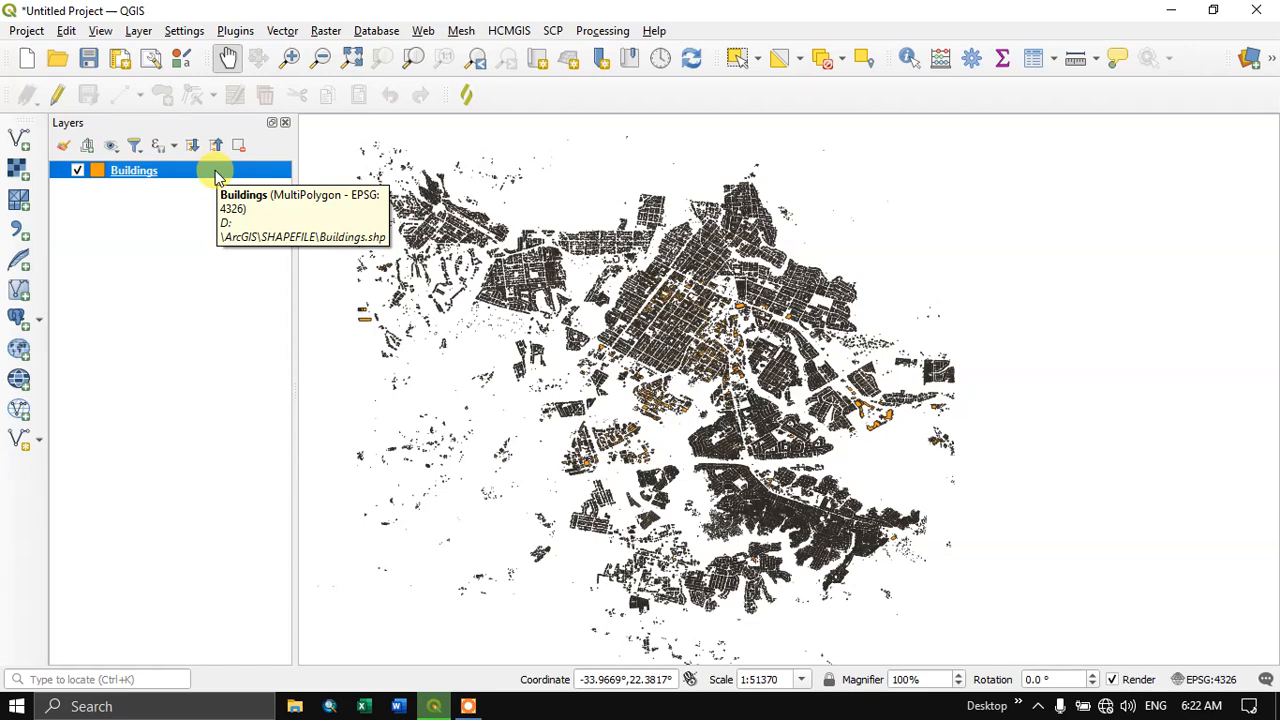
Start Save Features As for the Buildings layer with GeoJSON as the output format.
{"action": "right_click", "coordinate": [132, 170]}
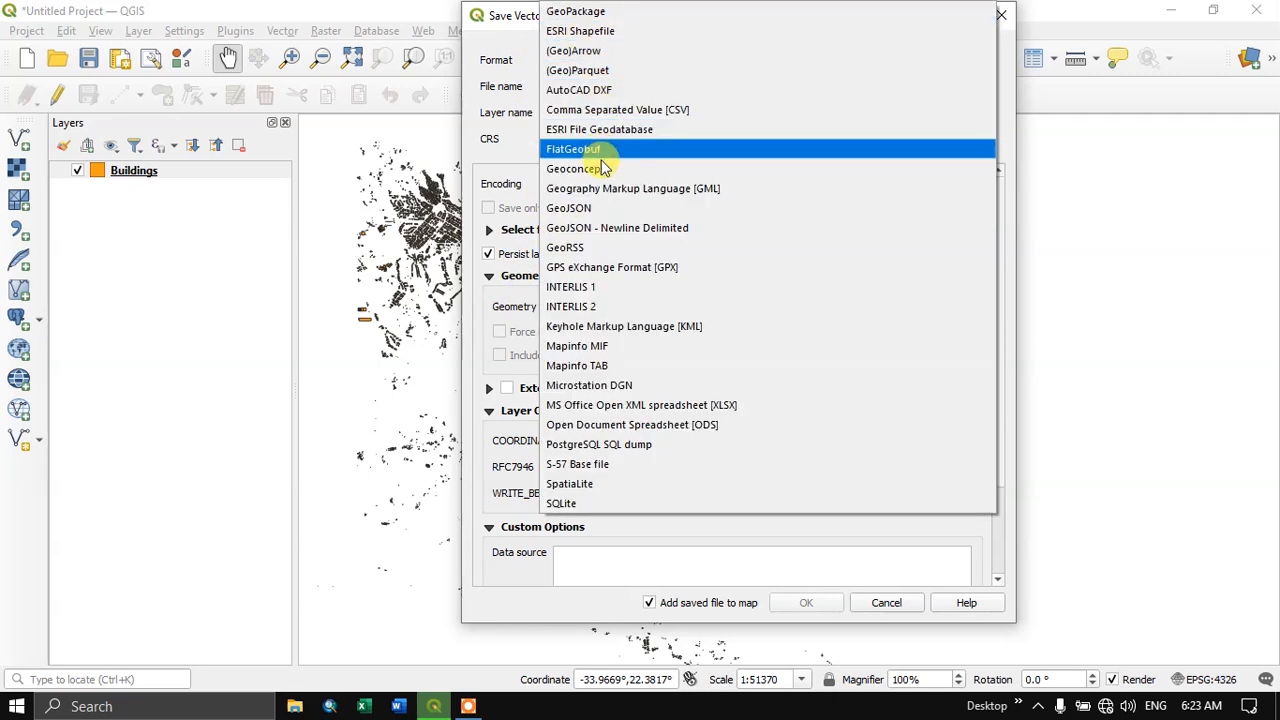
{"action": "left_click", "coordinate": [568, 208]}
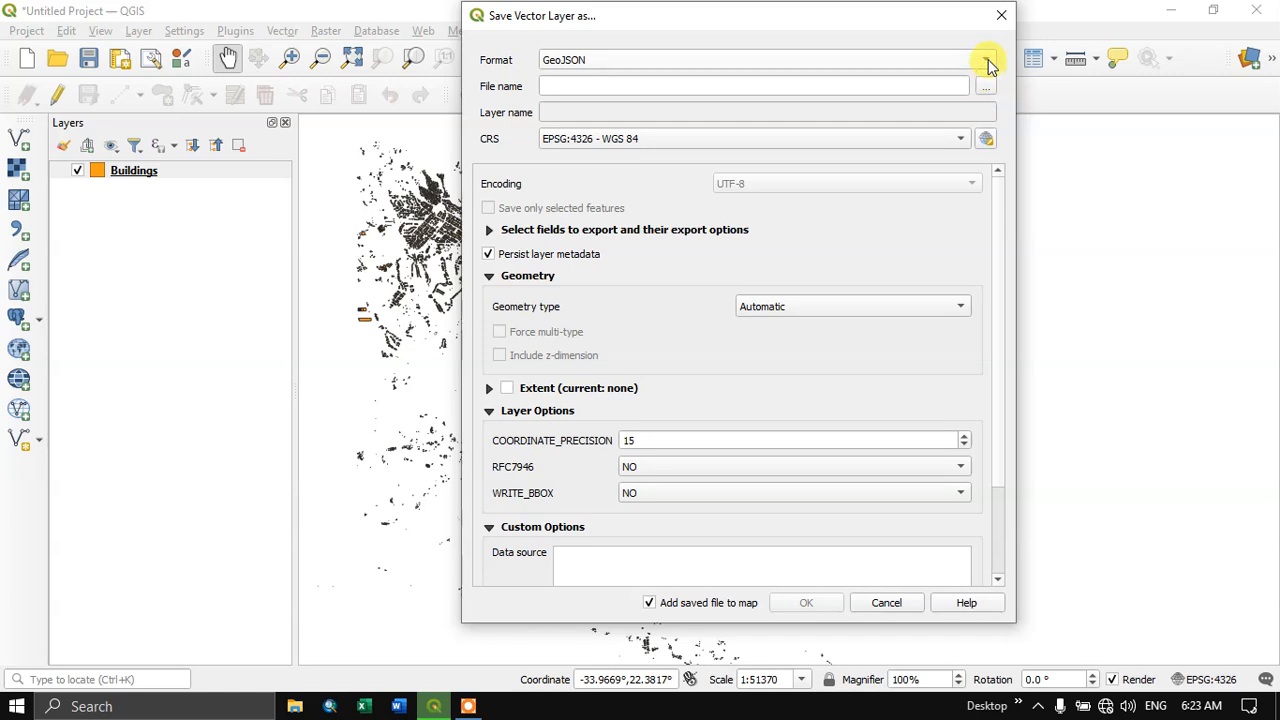
{"action": "mouse_move", "coordinate": [988, 88]}
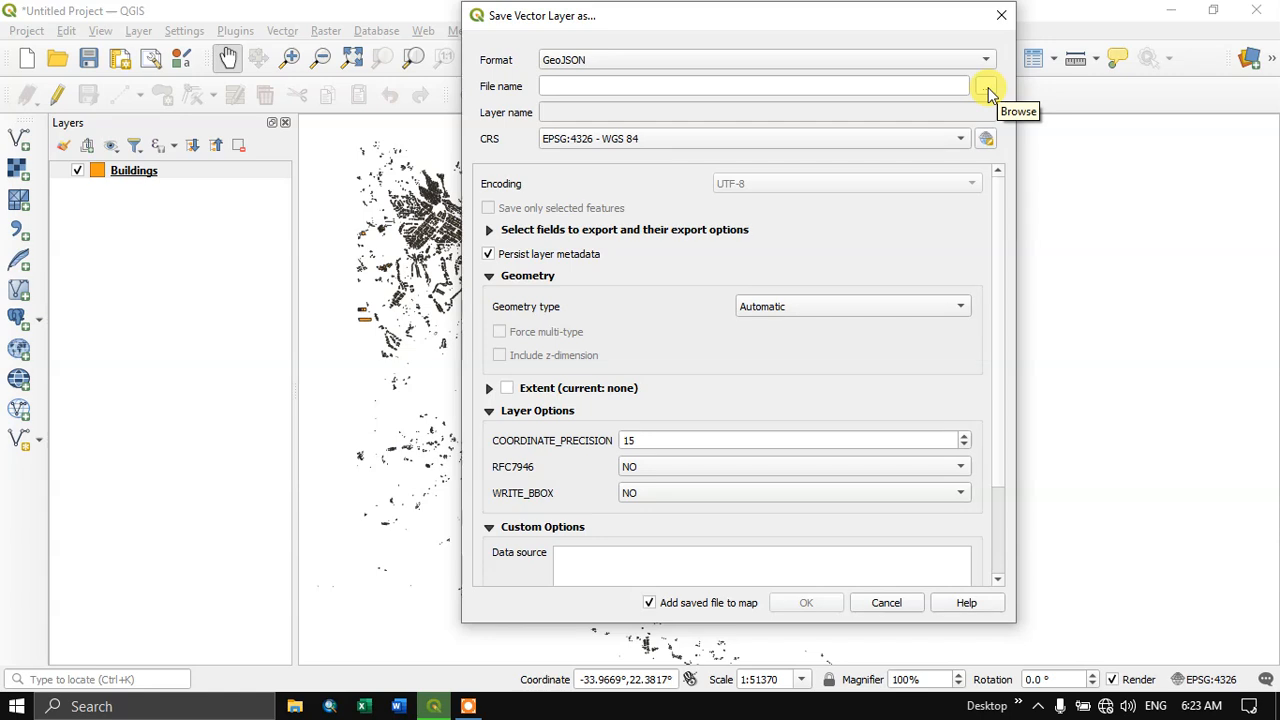
Set the output file to Buildings.geojson in the D:\ArcGIS folder.
{"action": "left_click", "coordinate": [986, 86]}
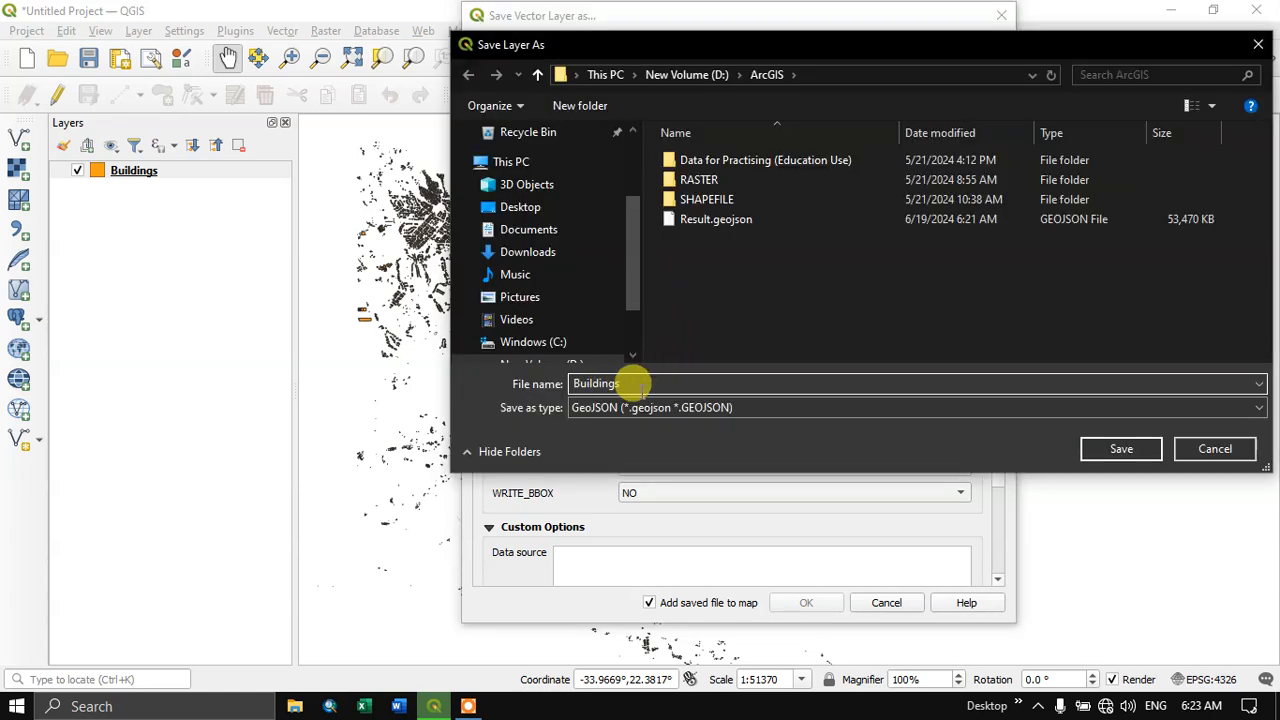
{"action": "left_click", "coordinate": [1120, 448]}
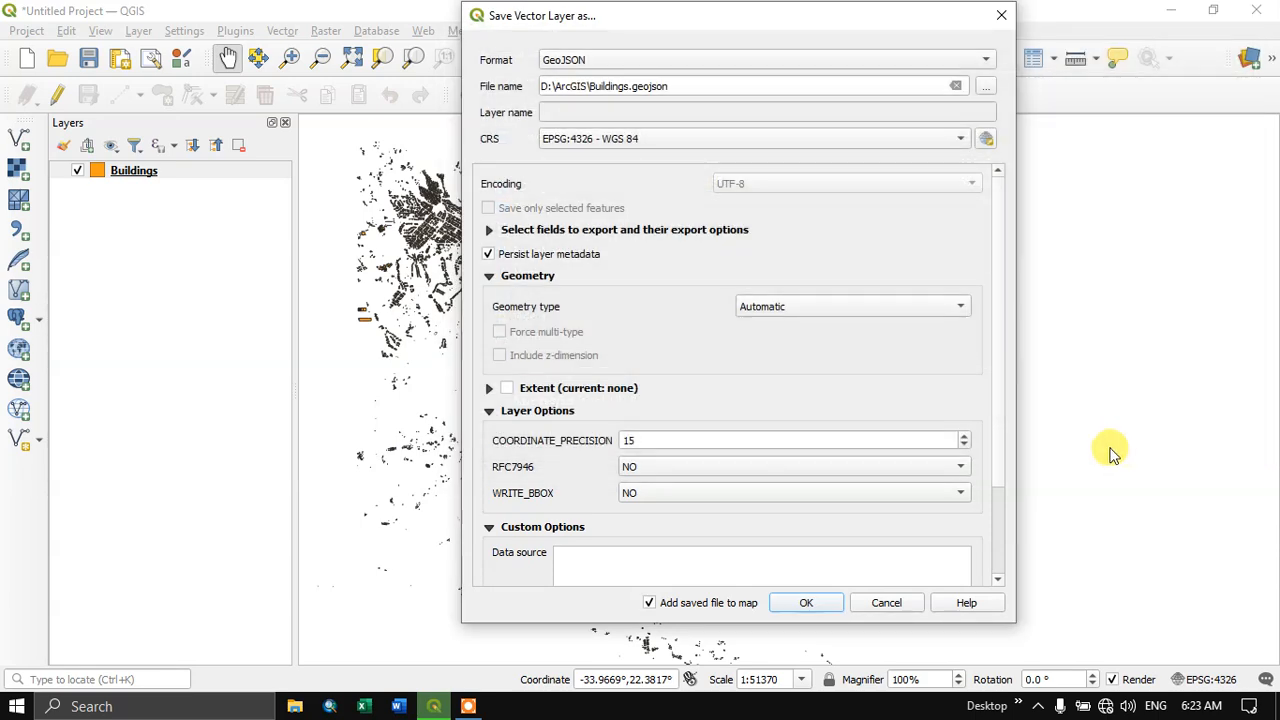
{"action": "mouse_move", "coordinate": [956, 292]}
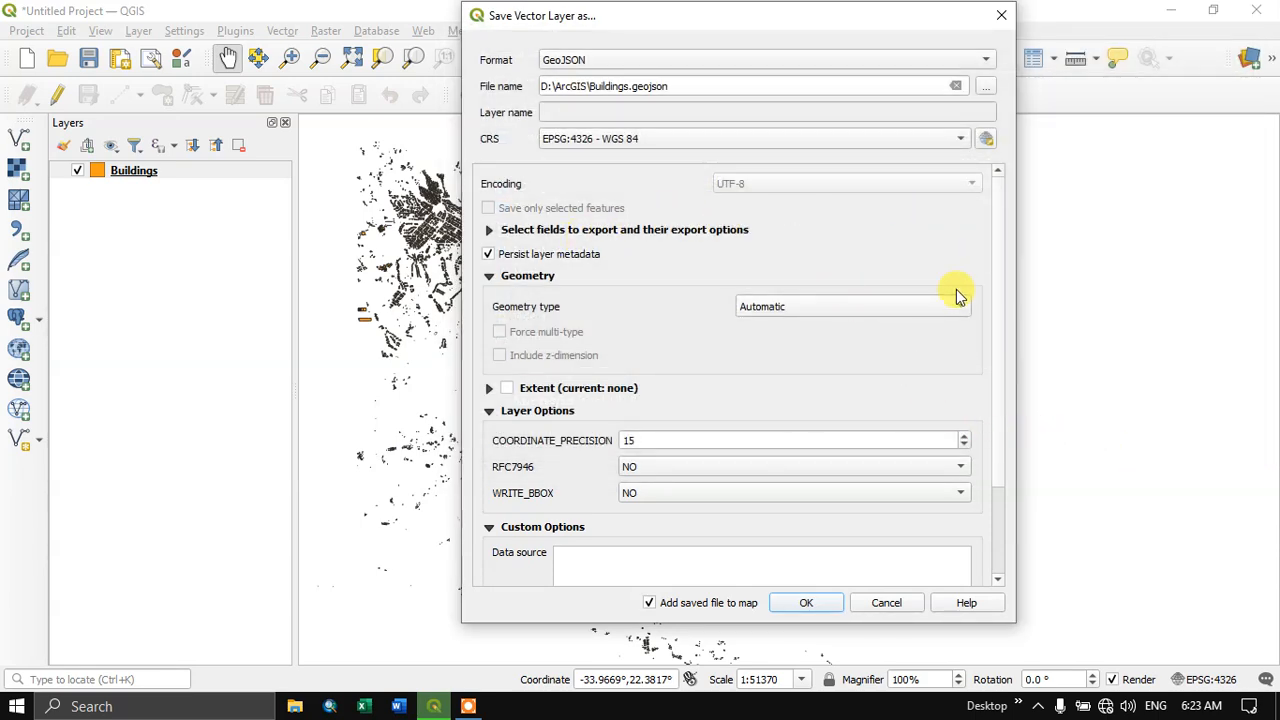
Run the export so Buildings.geojson is written and added to the project.
{"action": "left_click", "coordinate": [806, 602]}
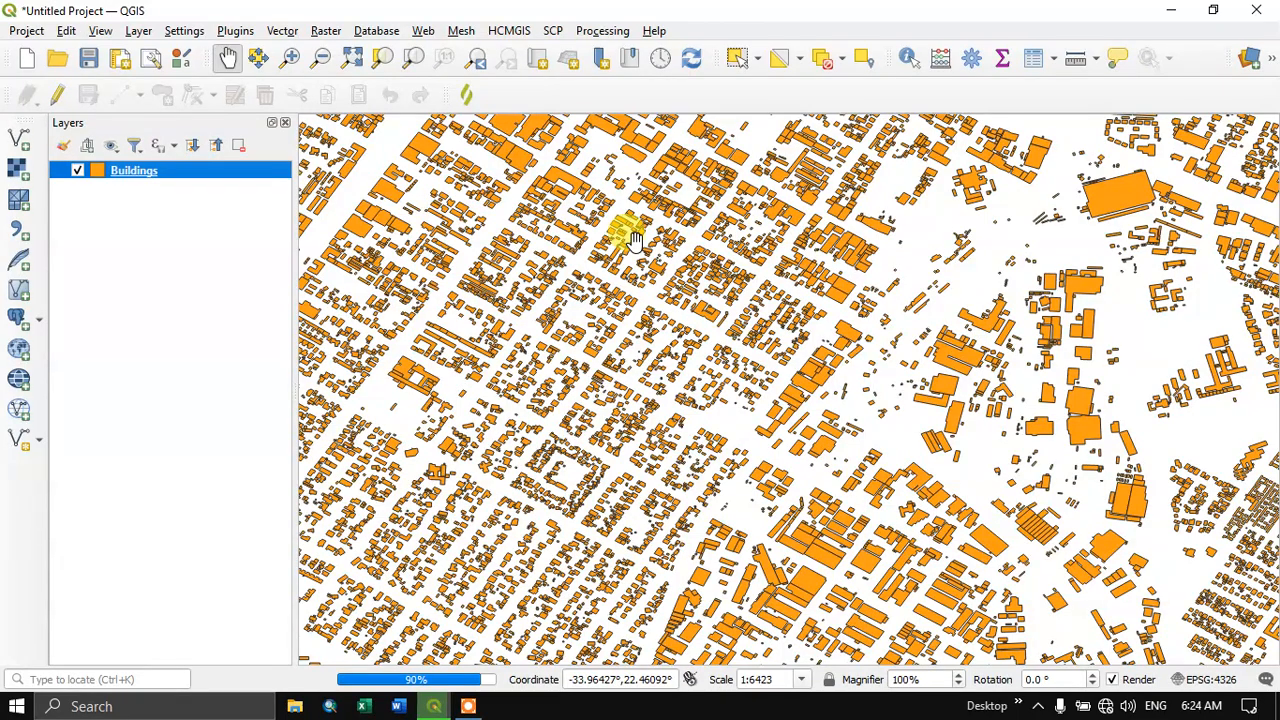
{"action": "left_click_drag", "start_coordinate": [636, 240], "coordinate": [836, 414]}
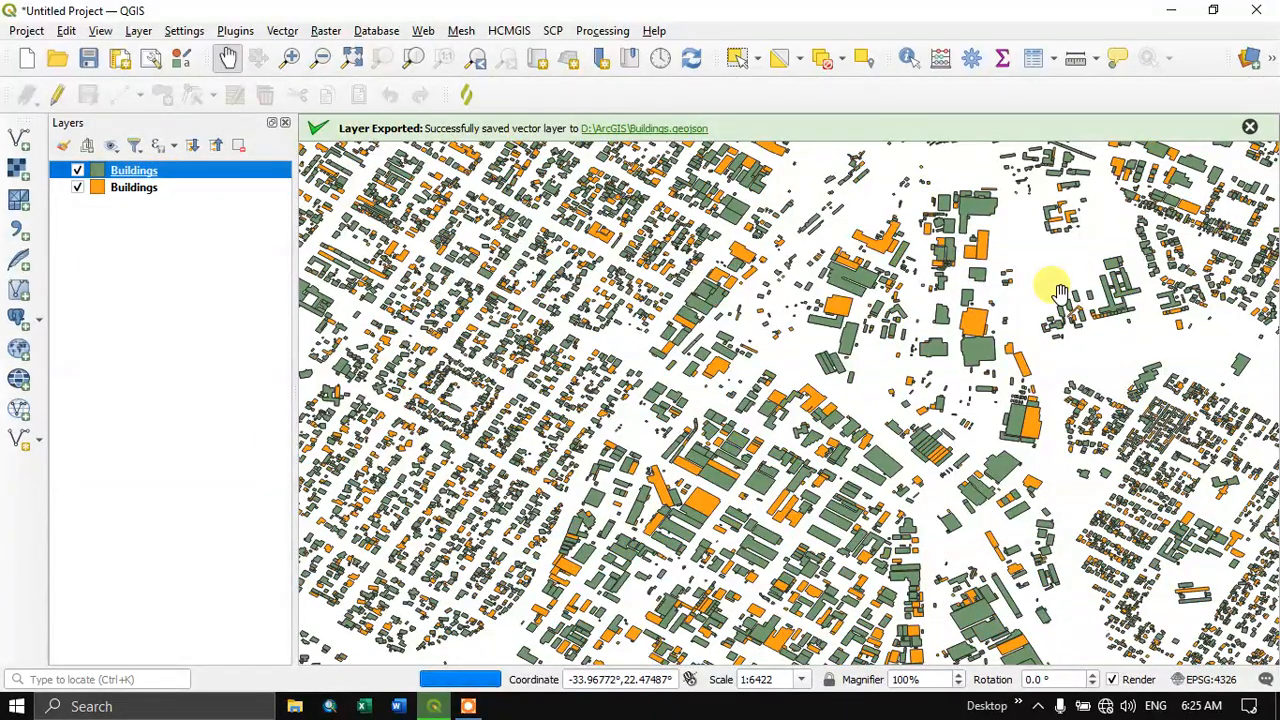
Pan and zoom the map to compare the new GeoJSON layer with the original Buildings.
{"action": "left_click_drag", "start_coordinate": [1060, 290], "coordinate": [916, 310]}
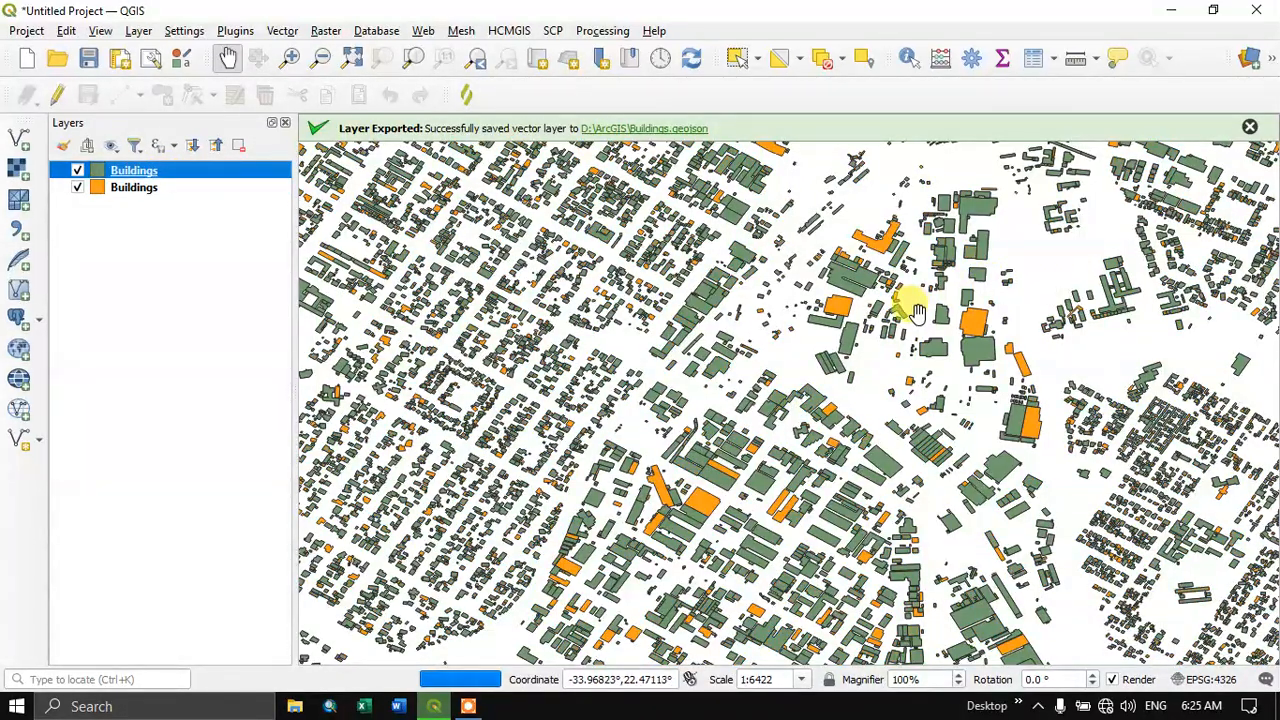
{"action": "scroll", "scroll_direction": "down", "scroll_amount": 3}
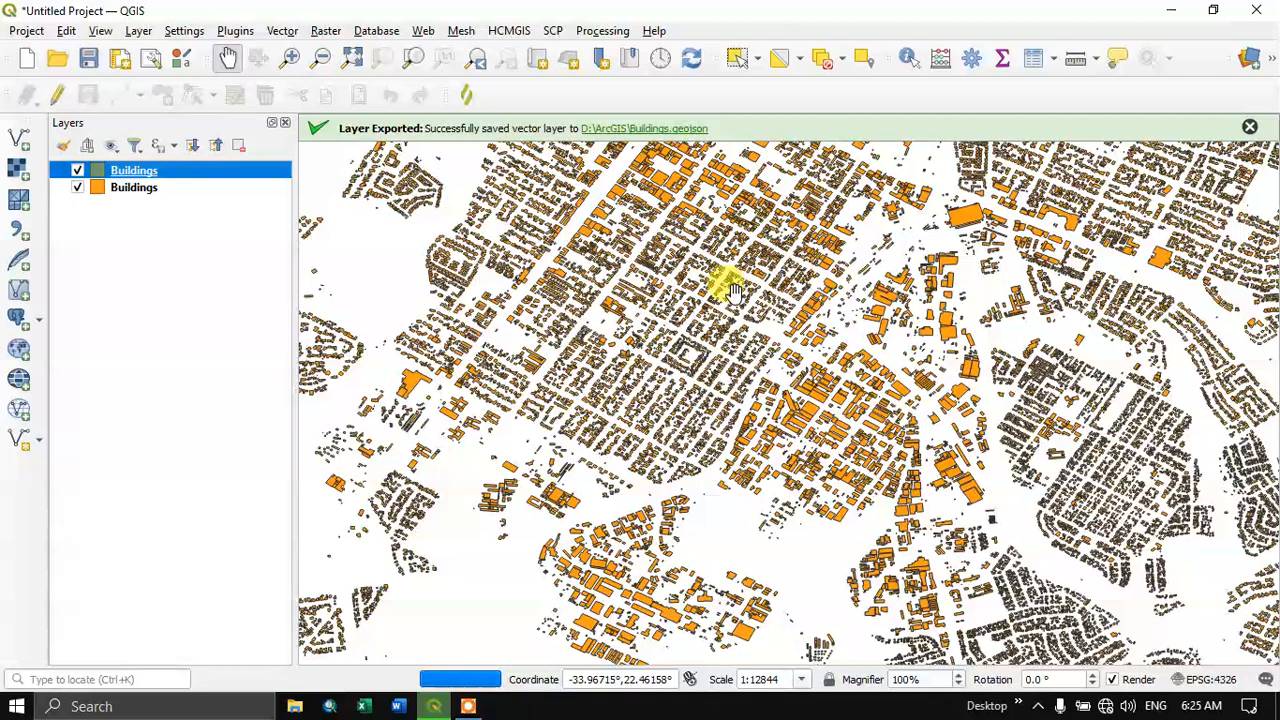